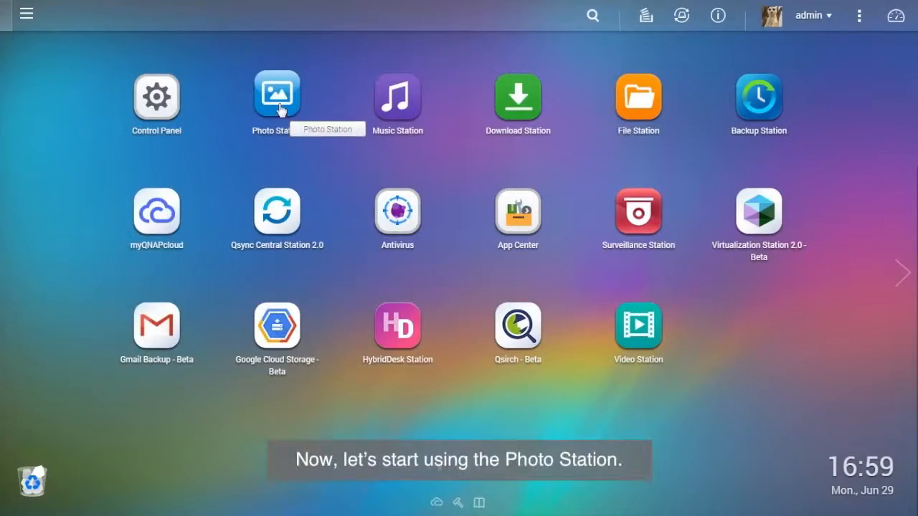
- Launch Photo Station from the QTS desktop icon
{"action": "left_click", "coordinate": [275, 98]}
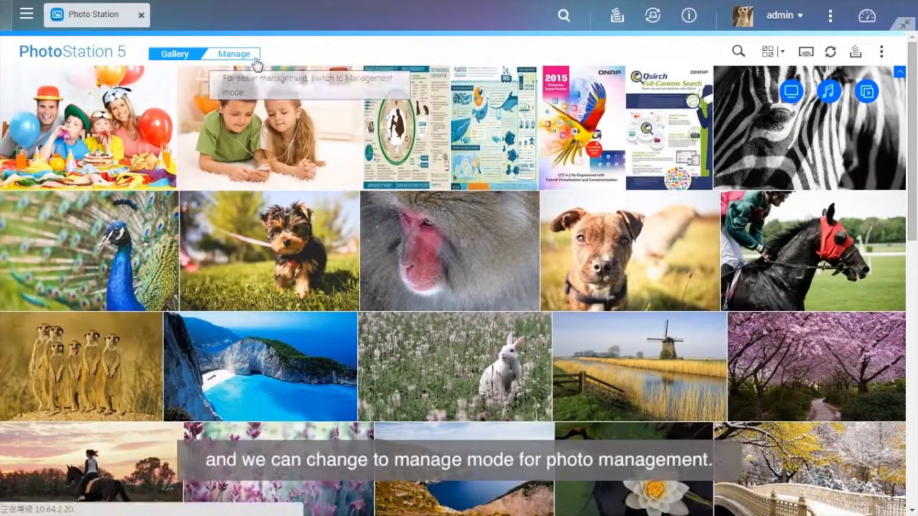
- In Manage mode, create a regular album named 'Favorite'
{"action": "left_click", "coordinate": [234, 53]}
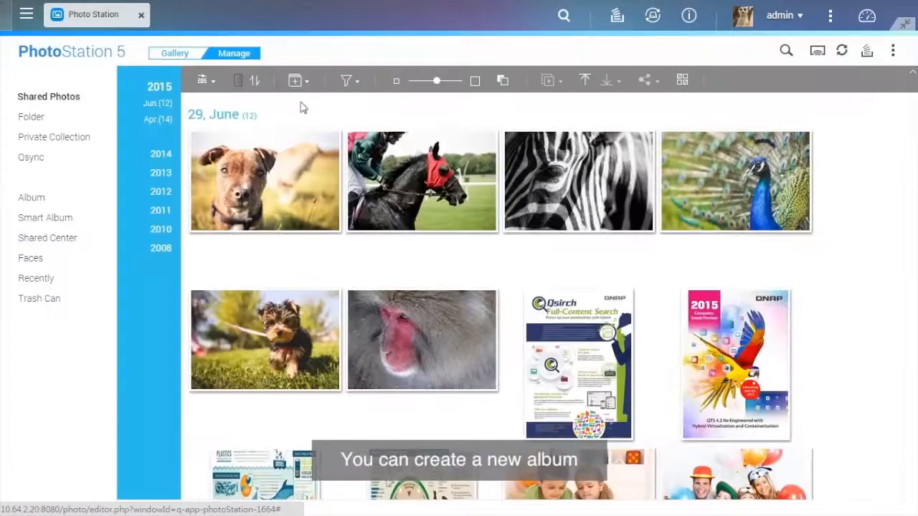
{"action": "left_click", "coordinate": [294, 80]}
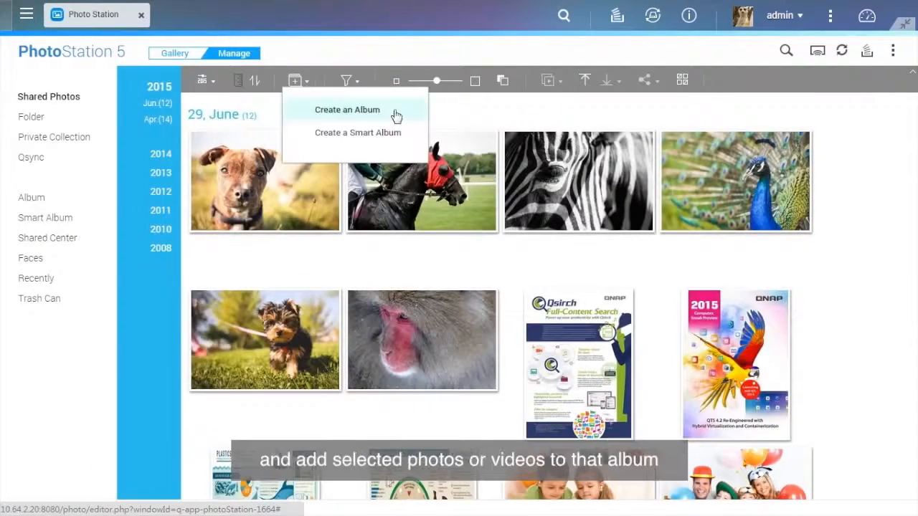
{"action": "left_click", "coordinate": [347, 109]}
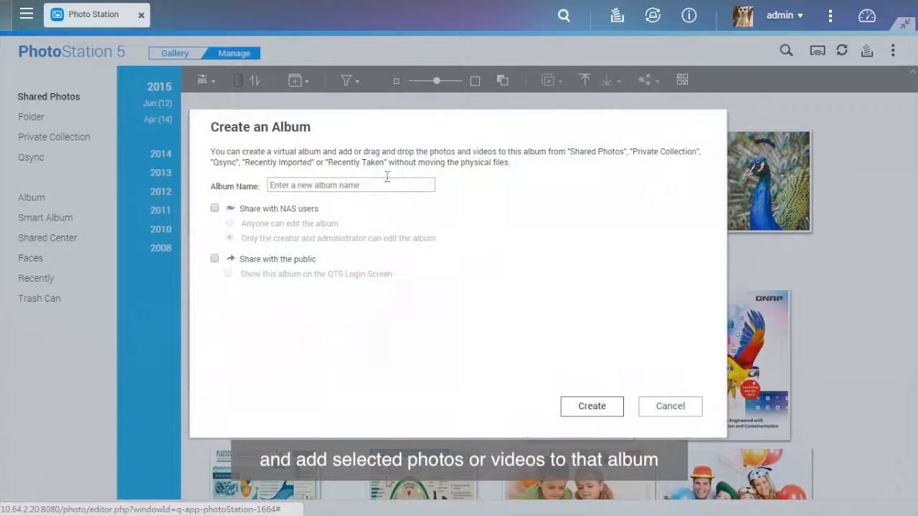
{"action": "type", "text": "Favorite"}
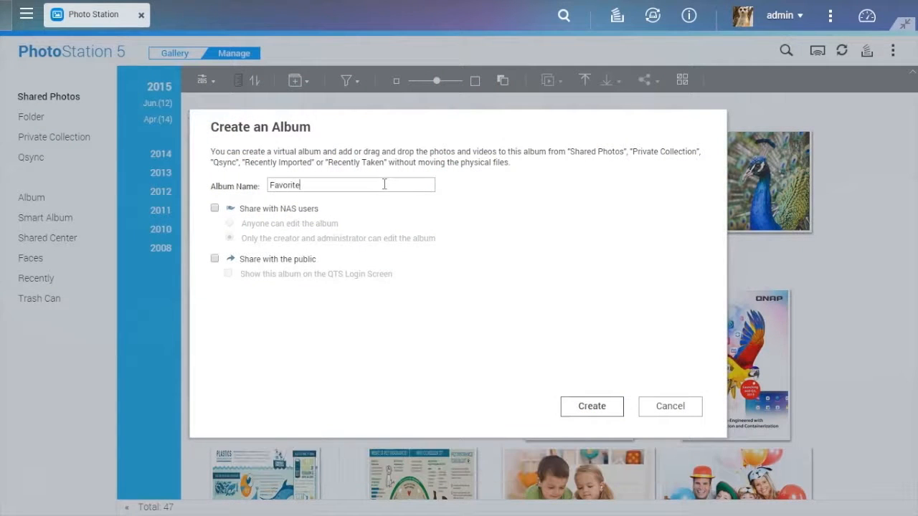
{"action": "left_click", "coordinate": [591, 405]}
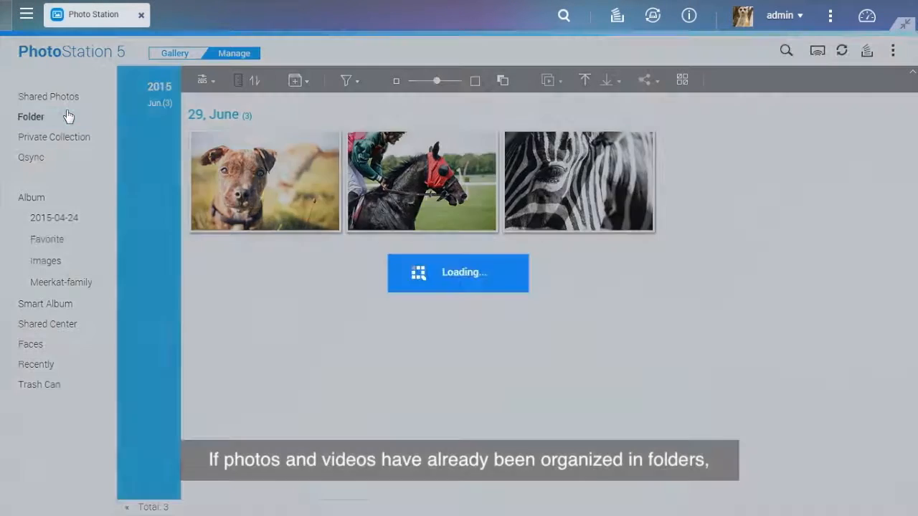
- From folder view, create an album 'Animal' out of the Animal folder
{"action": "left_click", "coordinate": [30, 116]}
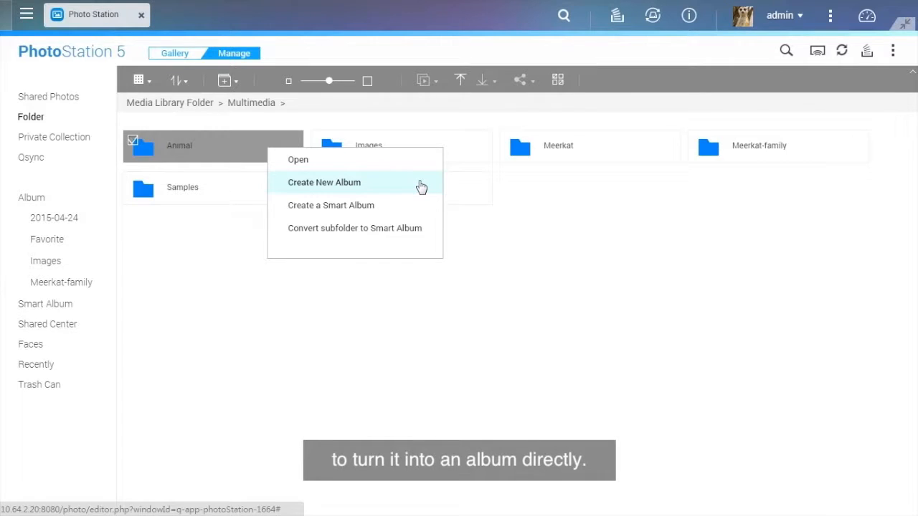
{"action": "left_click", "coordinate": [324, 182]}
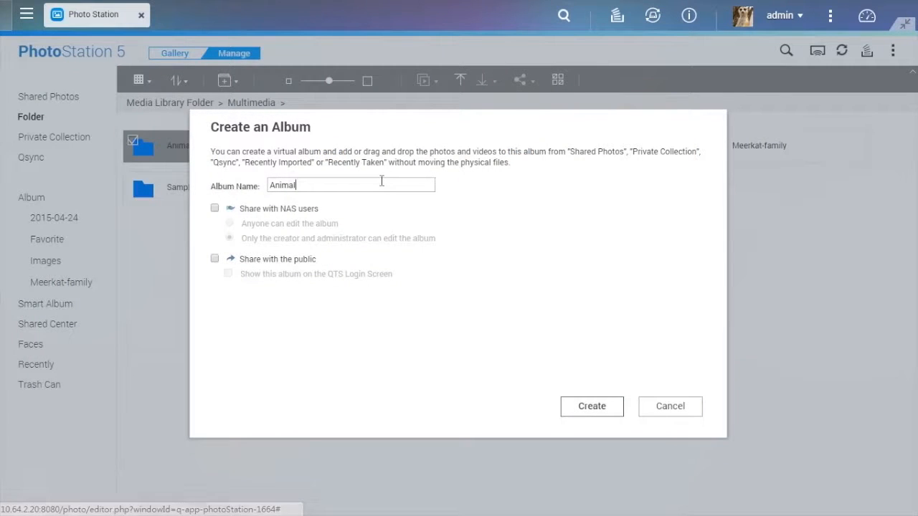
{"action": "left_click", "coordinate": [591, 405]}
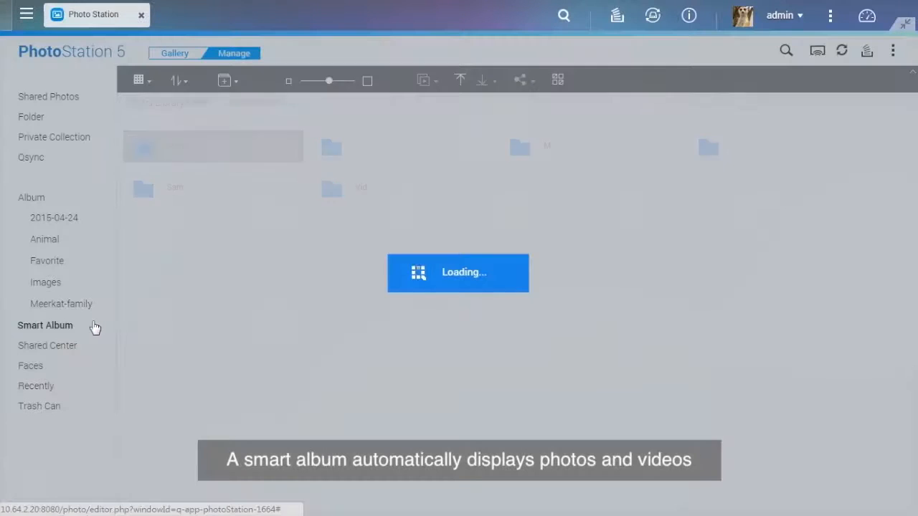
- Start a new smart album named '0629' under Smart Album
{"action": "left_click", "coordinate": [45, 324]}
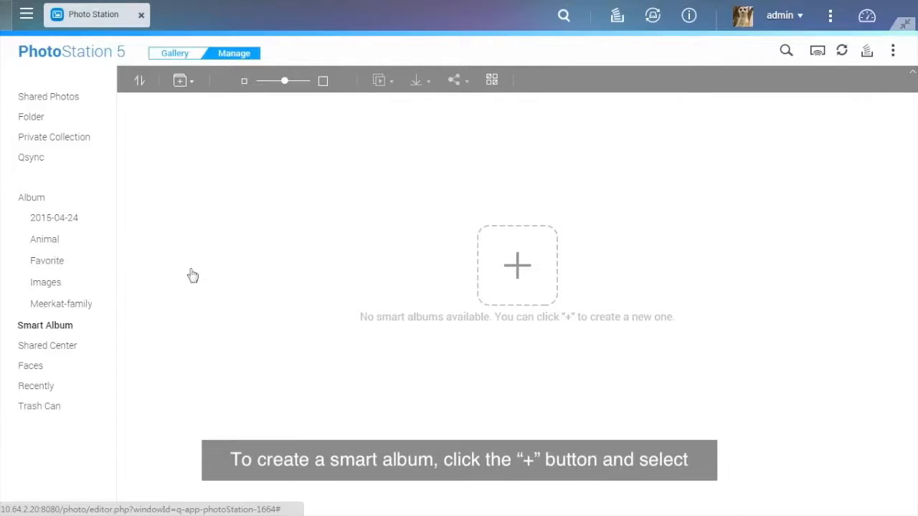
{"action": "left_click", "coordinate": [181, 80]}
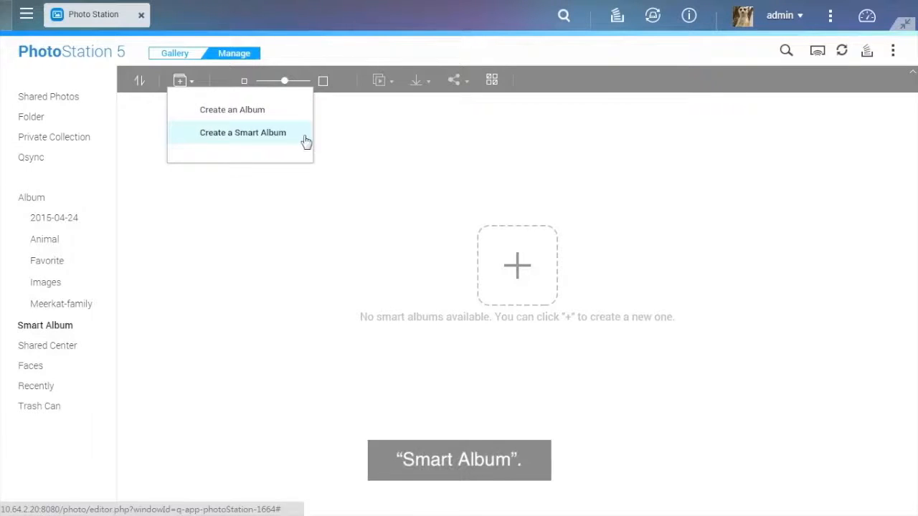
{"action": "left_click", "coordinate": [243, 132]}
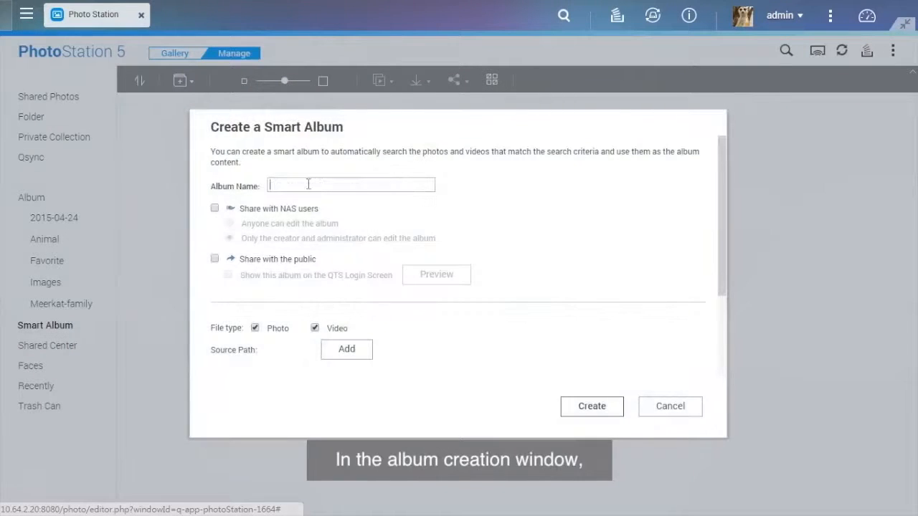
{"action": "type", "text": "0"}
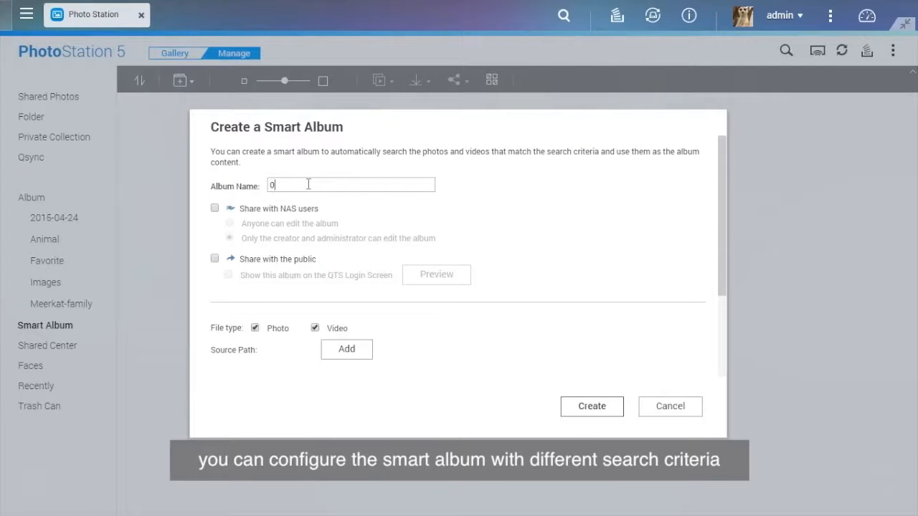
{"action": "type", "text": "629"}
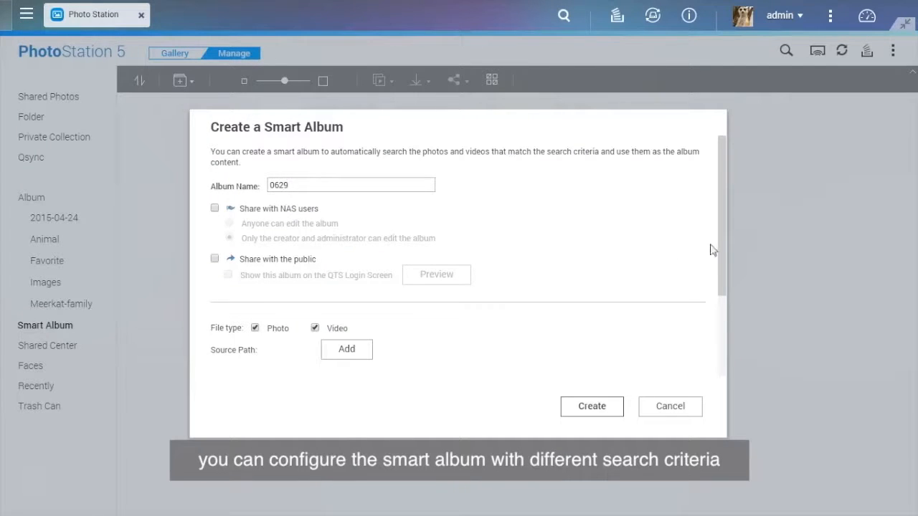
{"action": "scroll", "scroll_direction": "down", "scroll_amount": 3}
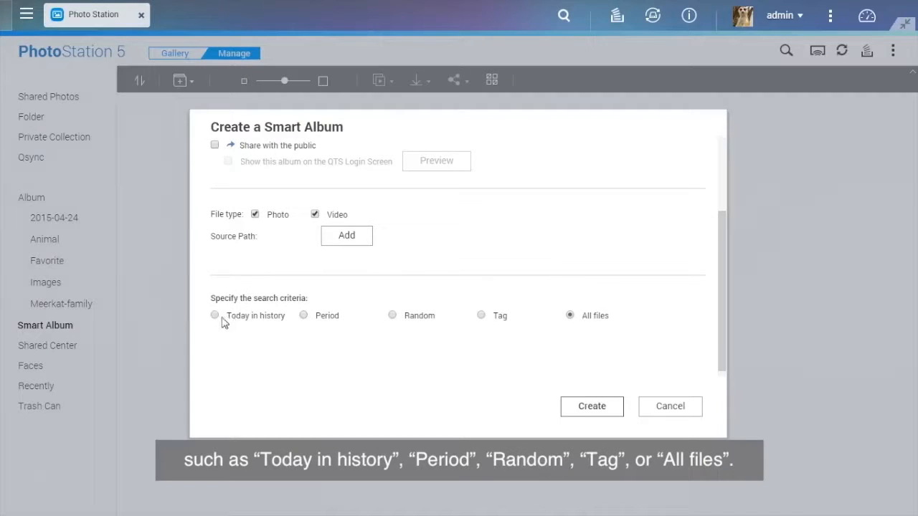
- Use the Today in history criterion for 29 June and create the smart album
{"action": "left_click", "coordinate": [215, 316]}
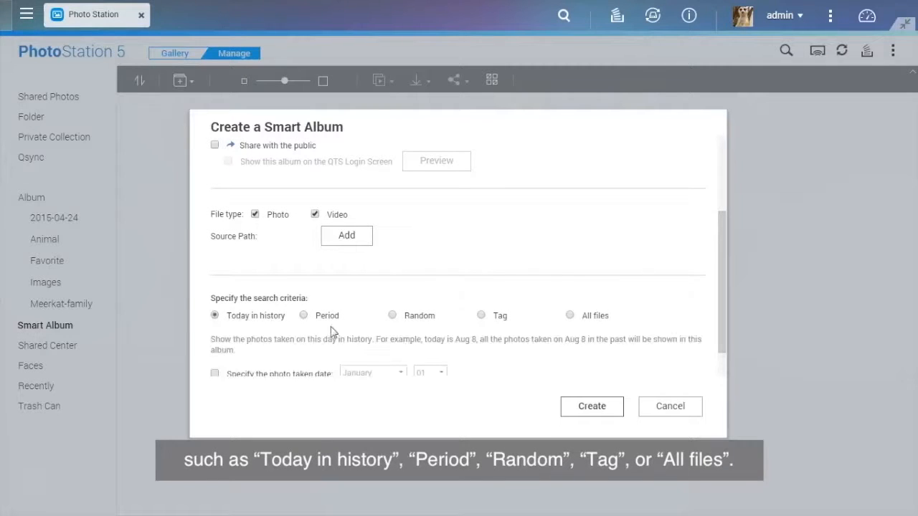
{"action": "mouse_move", "coordinate": [579, 331]}
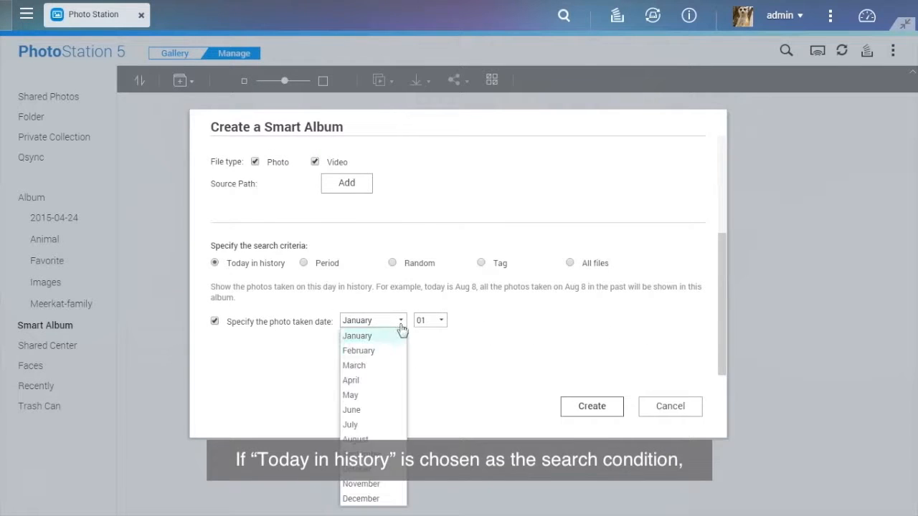
{"action": "left_click", "coordinate": [351, 410]}
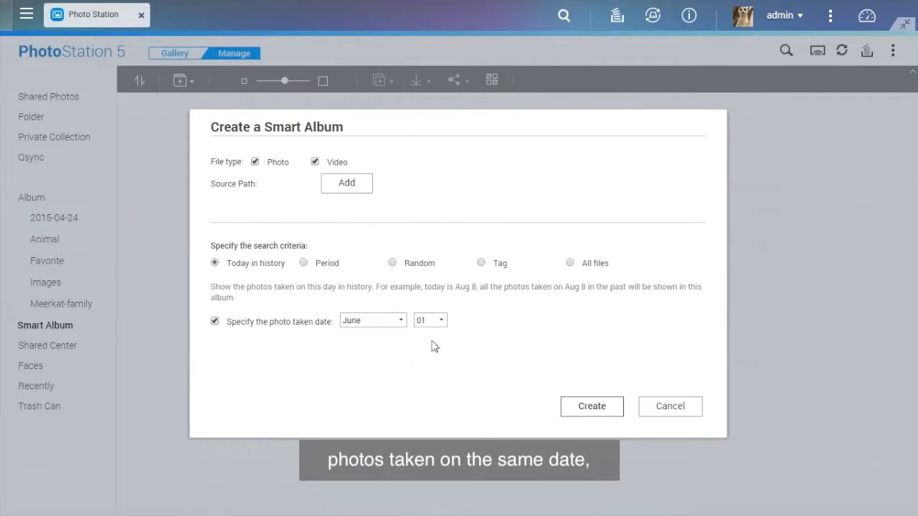
{"action": "left_click", "coordinate": [430, 320]}
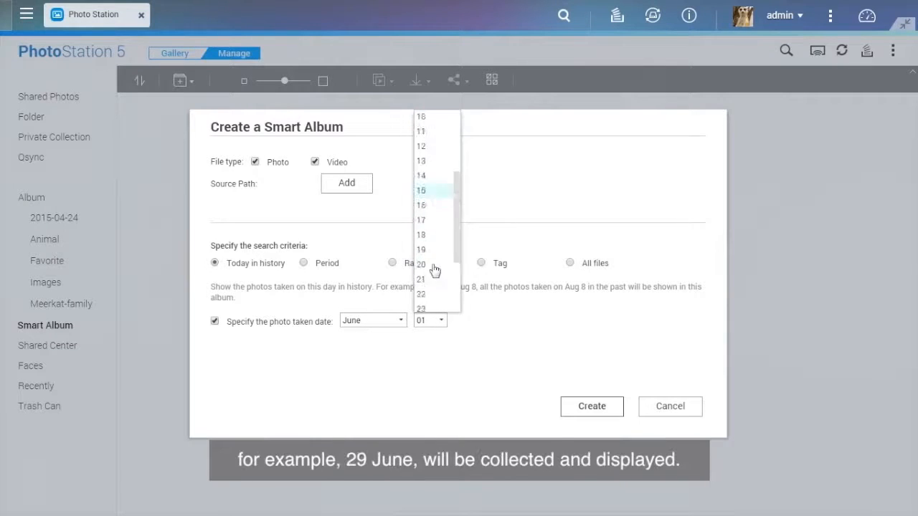
{"action": "left_click", "coordinate": [421, 320]}
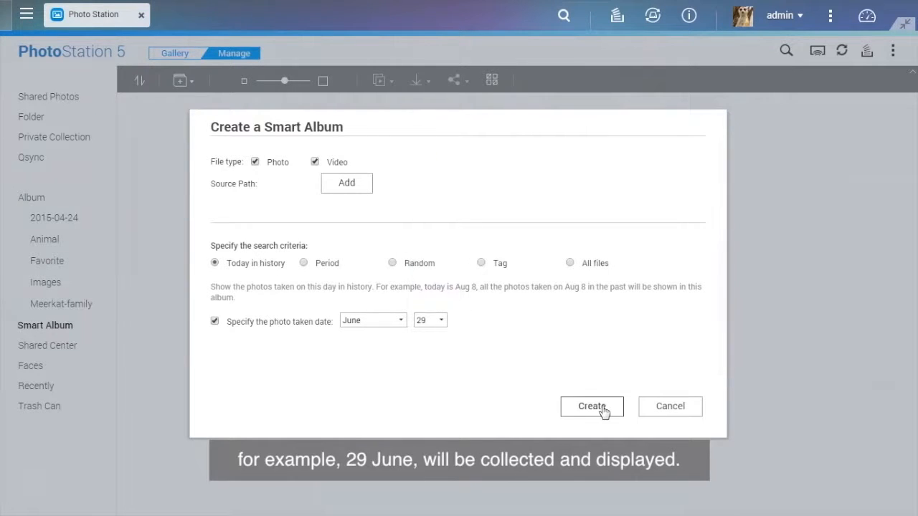
{"action": "left_click", "coordinate": [590, 406]}
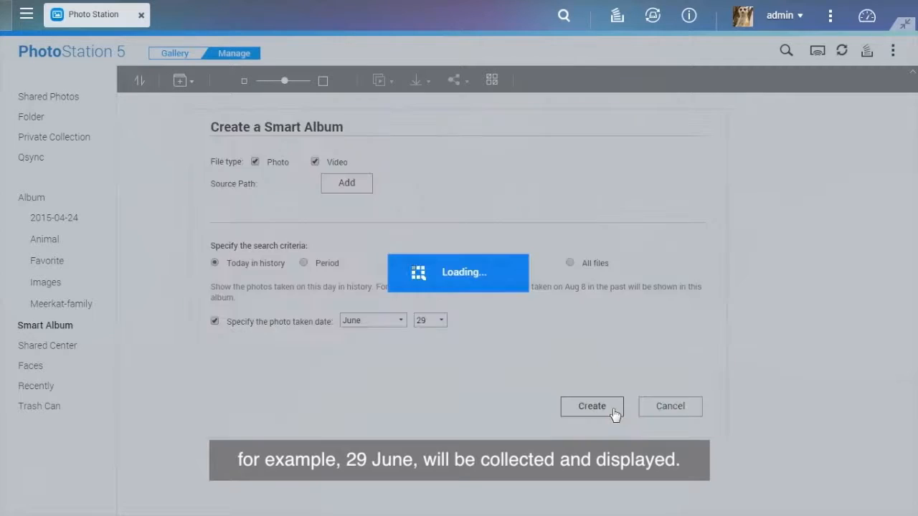
{"action": "left_click", "coordinate": [591, 406]}
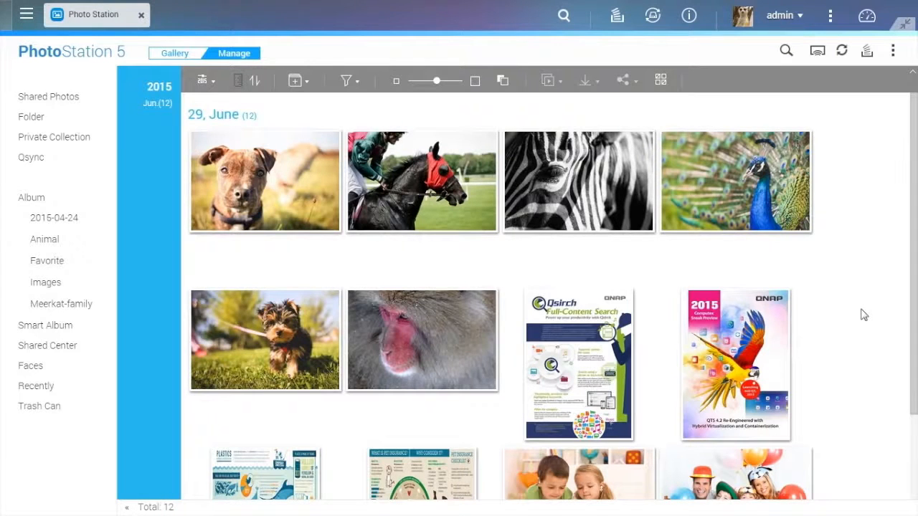
- Run face detection on the two-children photo and name the boy's tag 'oody'
{"action": "scroll", "scroll_direction": "down", "scroll_amount": 3}
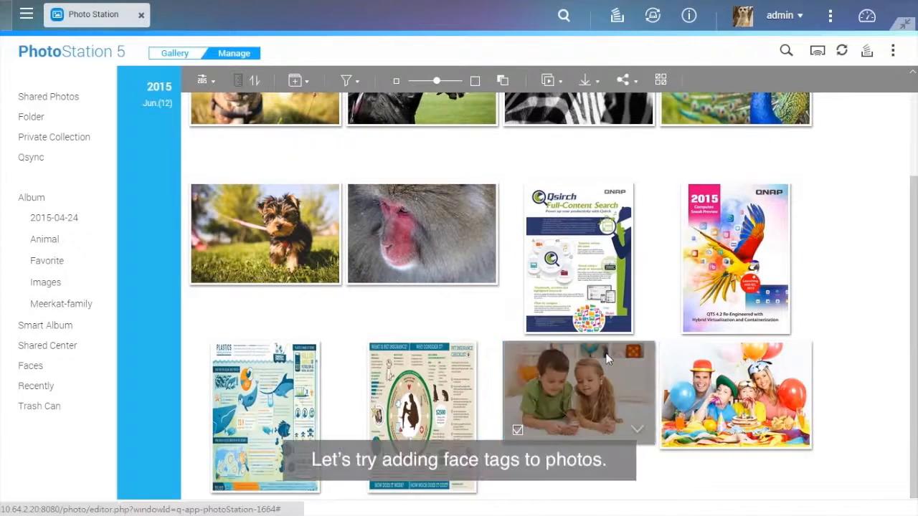
{"action": "double_click", "coordinate": [578, 392]}
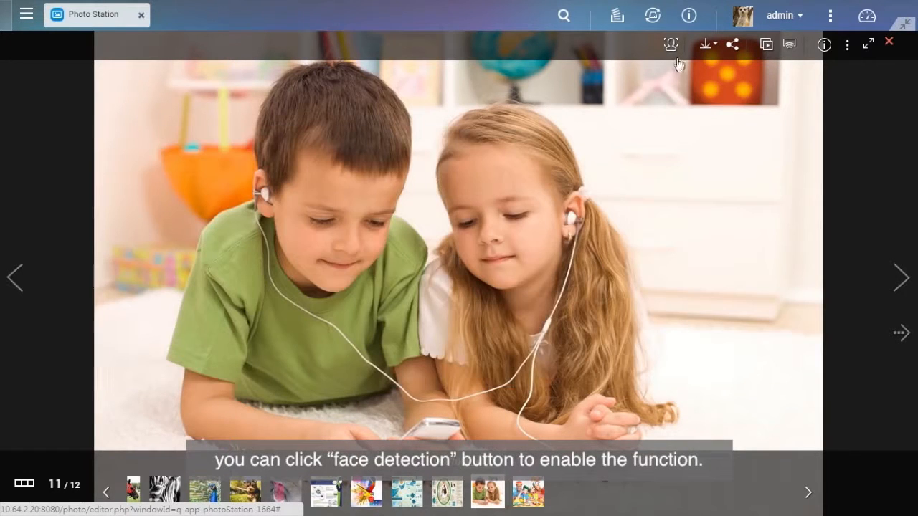
{"action": "left_click", "coordinate": [670, 43]}
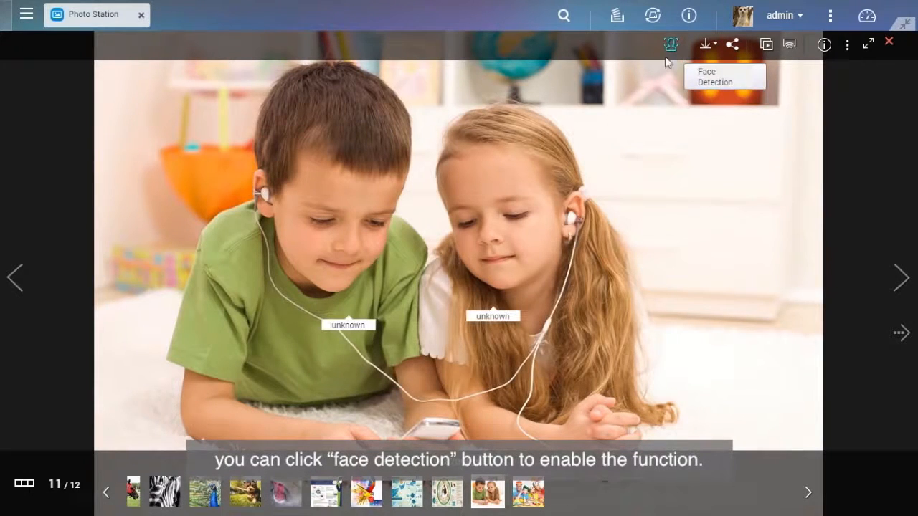
{"action": "left_click", "coordinate": [670, 45]}
{"action": "type", "text": "W"}
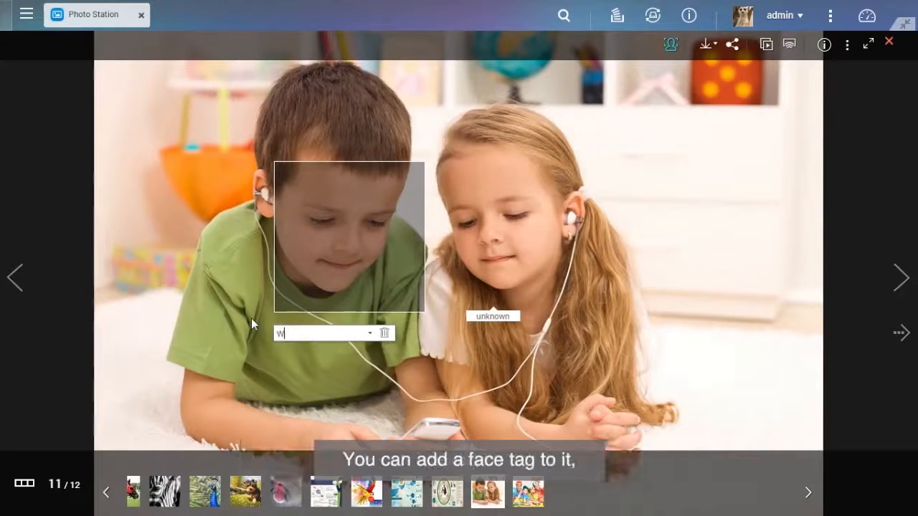
{"action": "type", "text": "oody"}
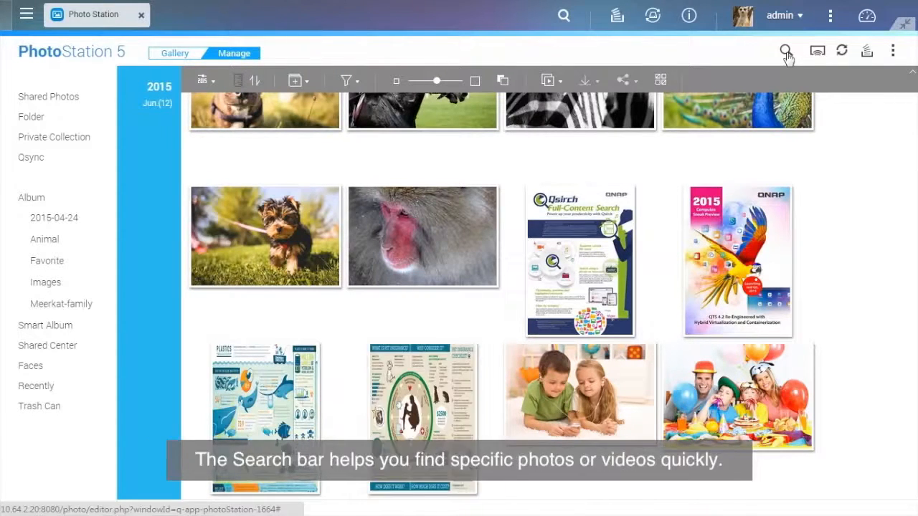
{"action": "mouse_move", "coordinate": [786, 52]}
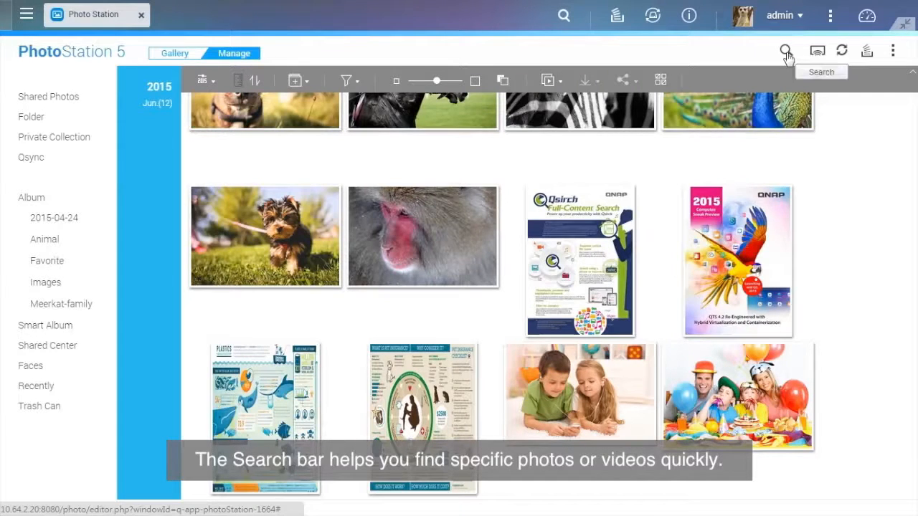
- Review the advanced search criteria, including the Title field and Color Label options
{"action": "left_click", "coordinate": [785, 52]}
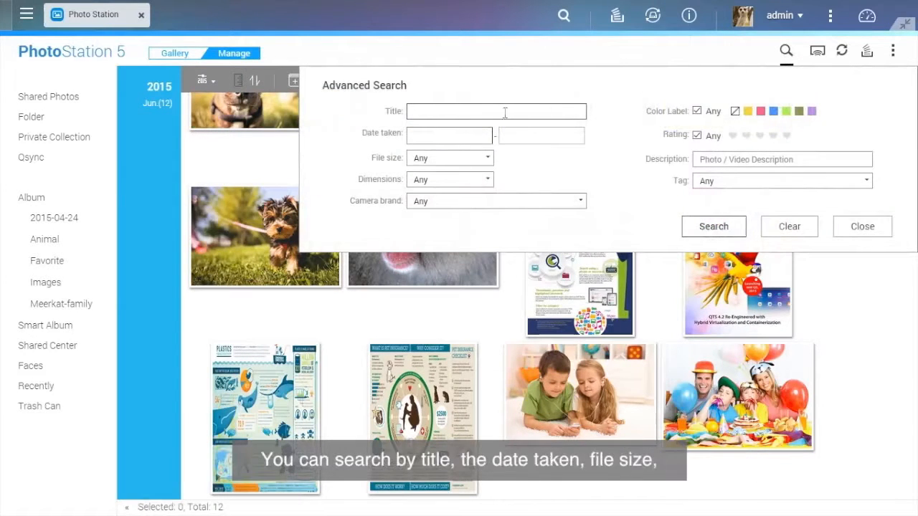
{"action": "left_click", "coordinate": [450, 135]}
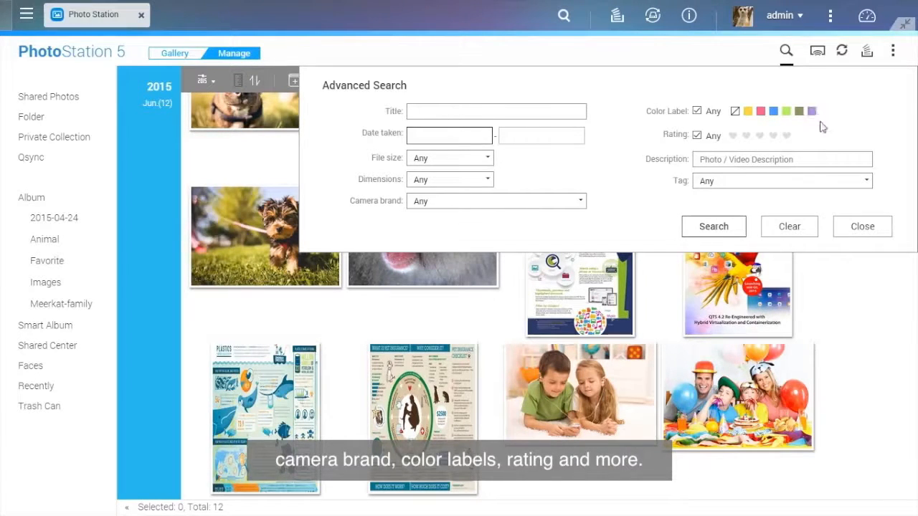
{"action": "left_click", "coordinate": [862, 226]}
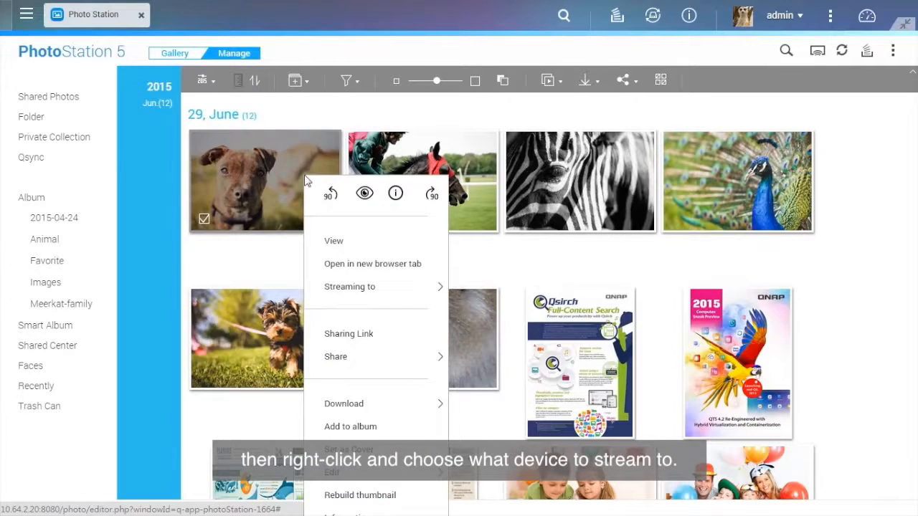
{"action": "mouse_move", "coordinate": [350, 287]}
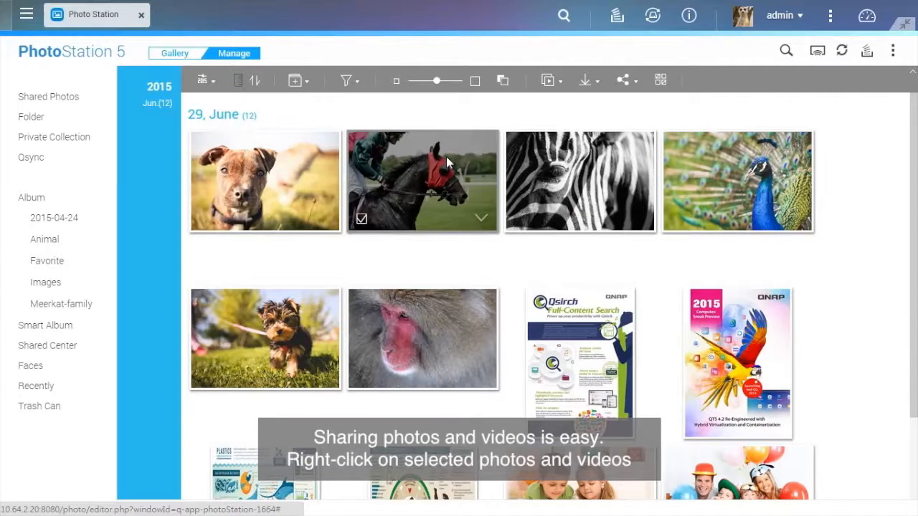
- Put the horse, dog and peacock photos in the social-network Sharing Cart, check the networks, then close it
{"action": "left_click", "coordinate": [623, 80]}
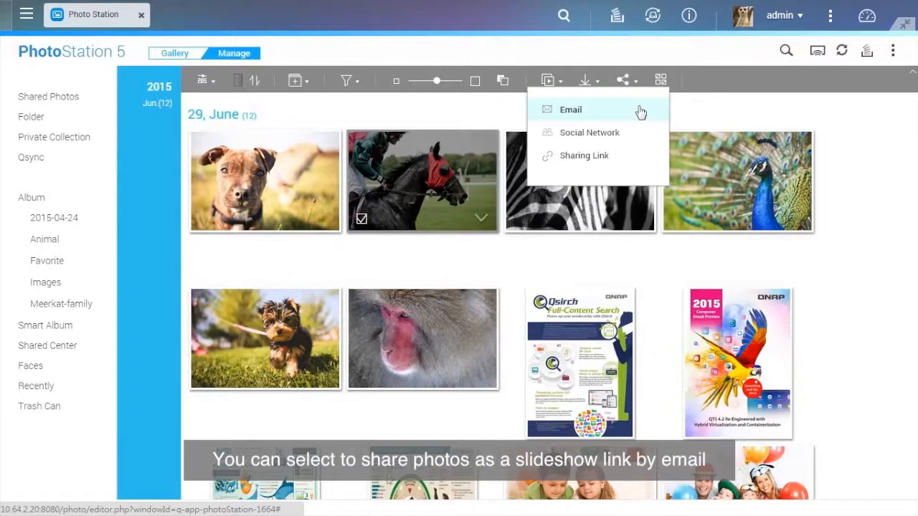
{"action": "mouse_move", "coordinate": [589, 131]}
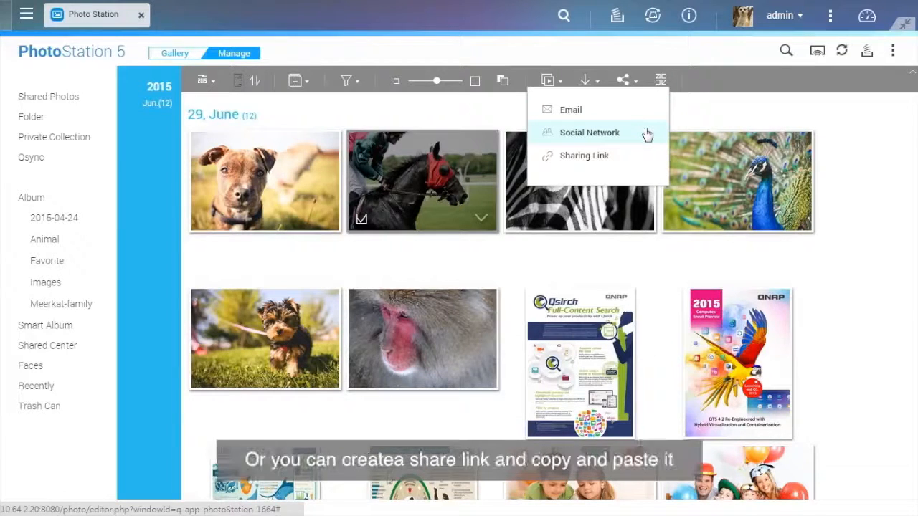
{"action": "mouse_move", "coordinate": [648, 155]}
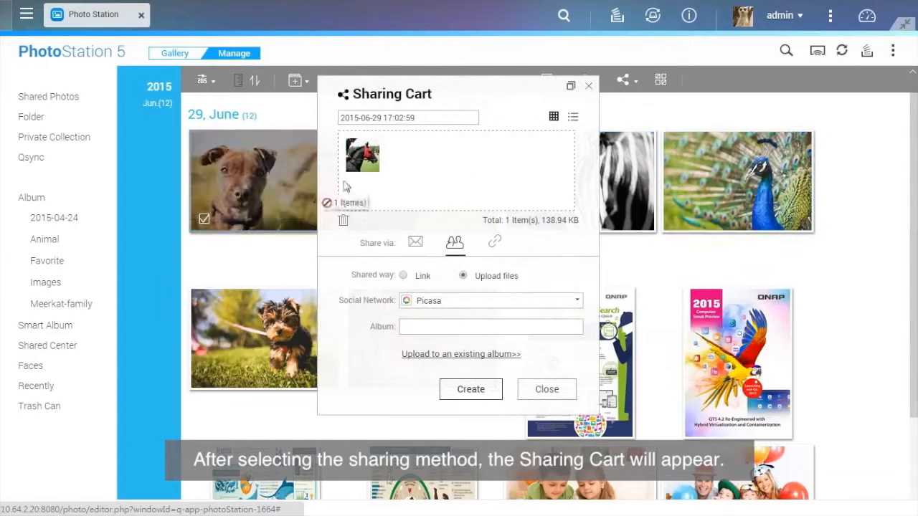
{"action": "left_click_drag", "start_coordinate": [737, 180], "coordinate": [398, 155]}
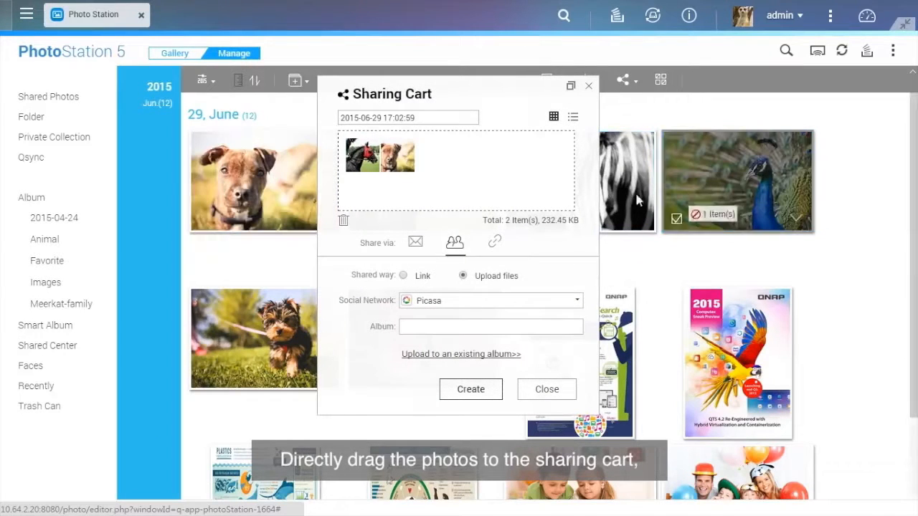
{"action": "left_click_drag", "start_coordinate": [737, 181], "coordinate": [430, 155]}
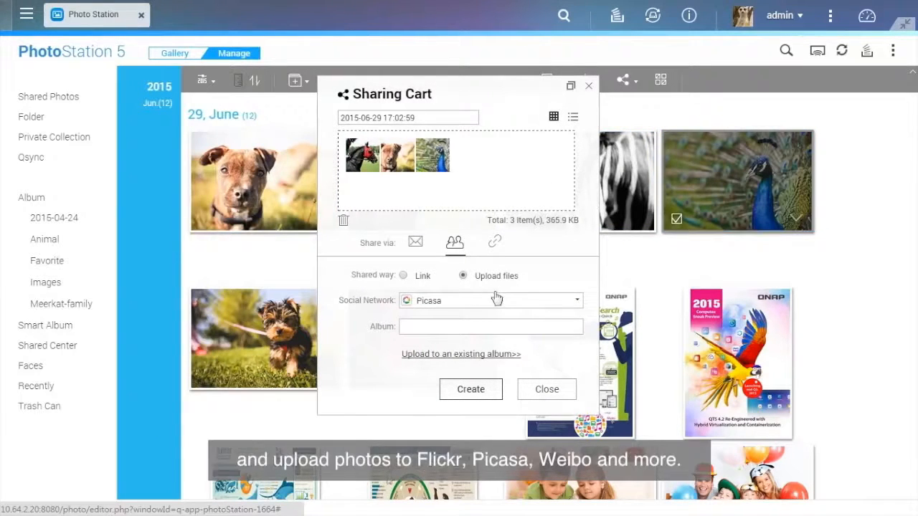
{"action": "left_click", "coordinate": [490, 301]}
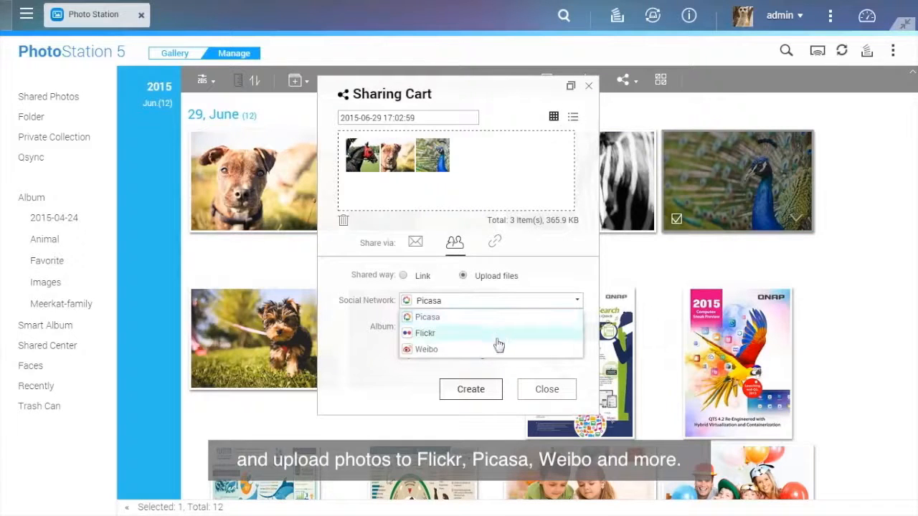
{"action": "left_click", "coordinate": [545, 388]}
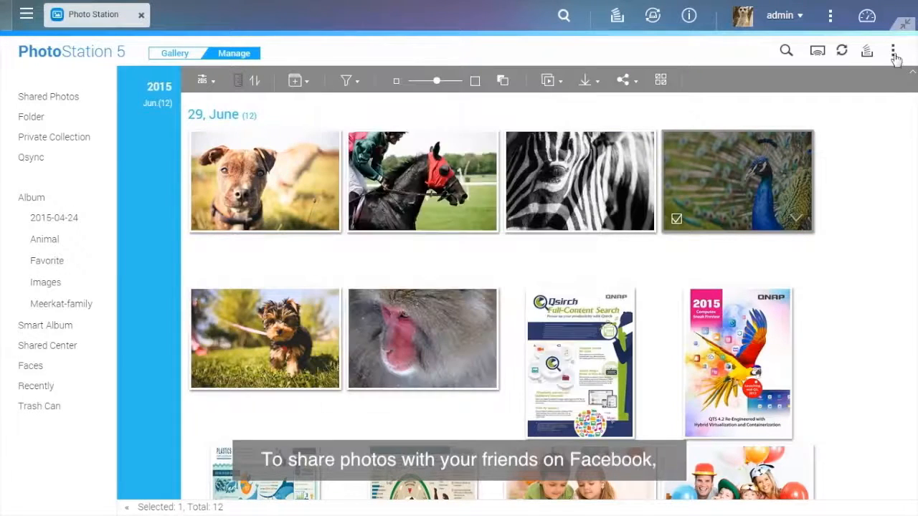
- Show Settings > Social Network Binding with the linked Facebook account
{"action": "left_click", "coordinate": [894, 52]}
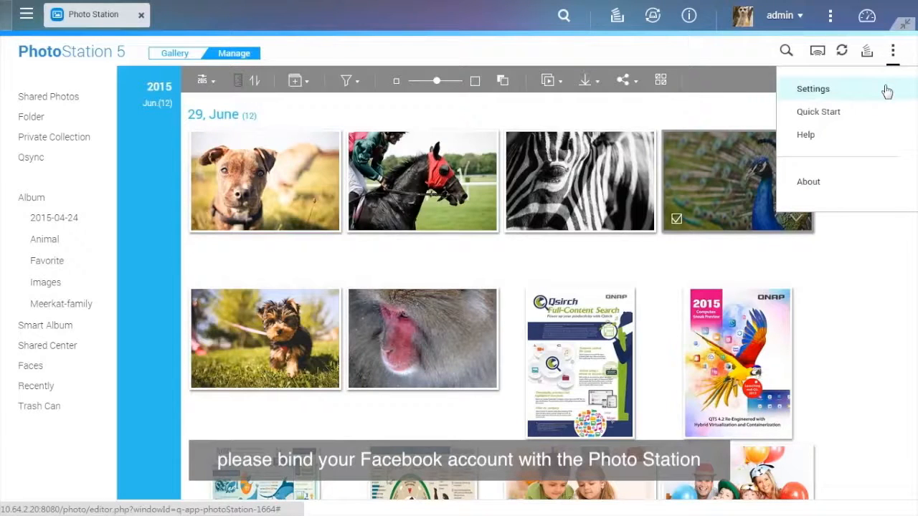
{"action": "left_click", "coordinate": [812, 89]}
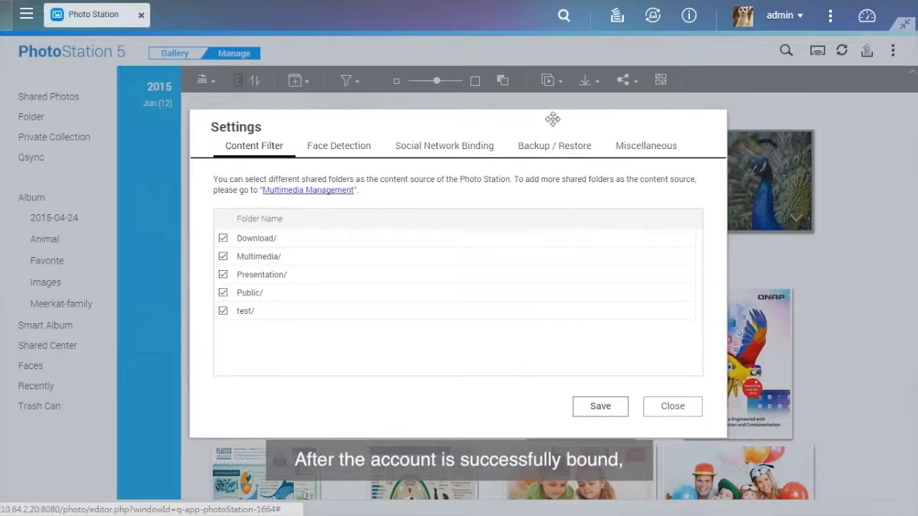
{"action": "left_click", "coordinate": [445, 146]}
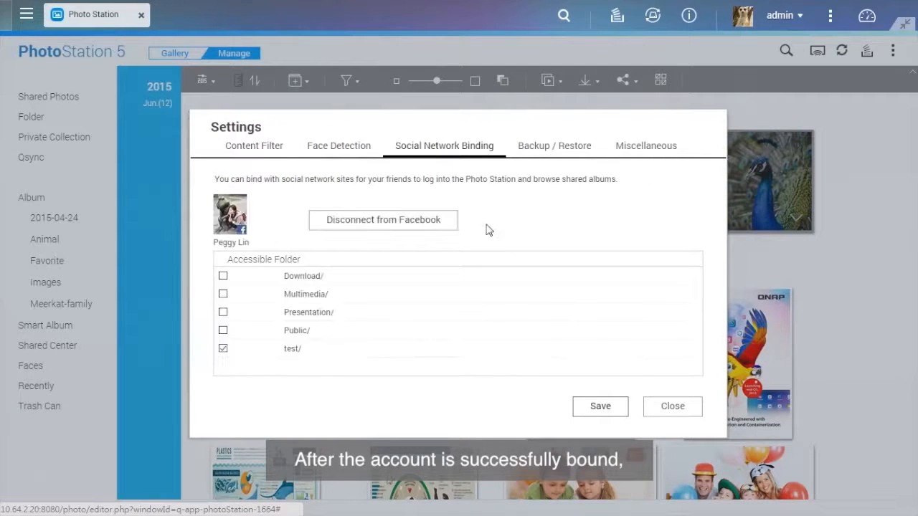